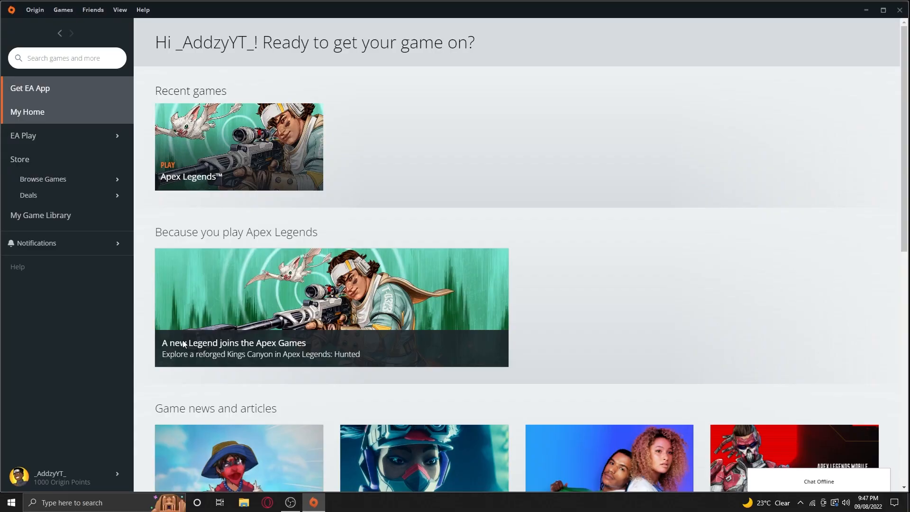
# - Leave Origin for the EA app beta and play Apex Legends from its Installed games page
pyautogui.click(168, 165)
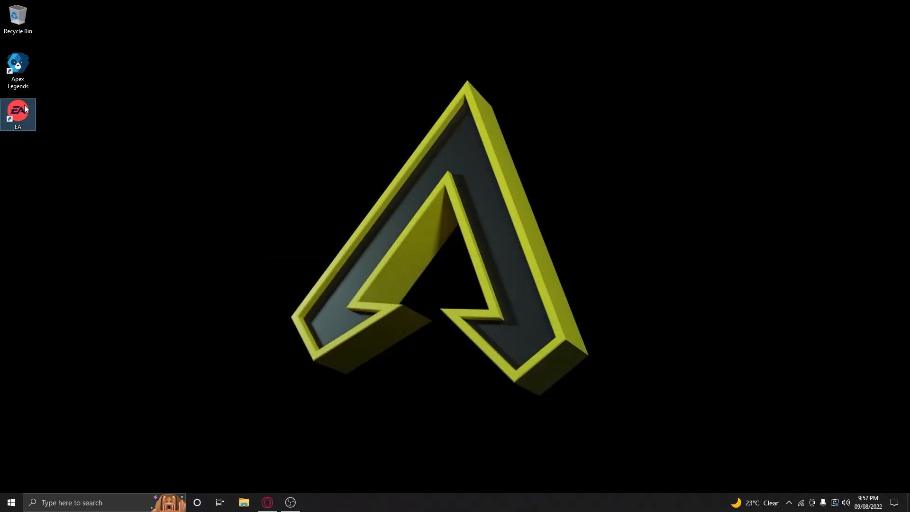
pyautogui.doubleClick(18, 115)
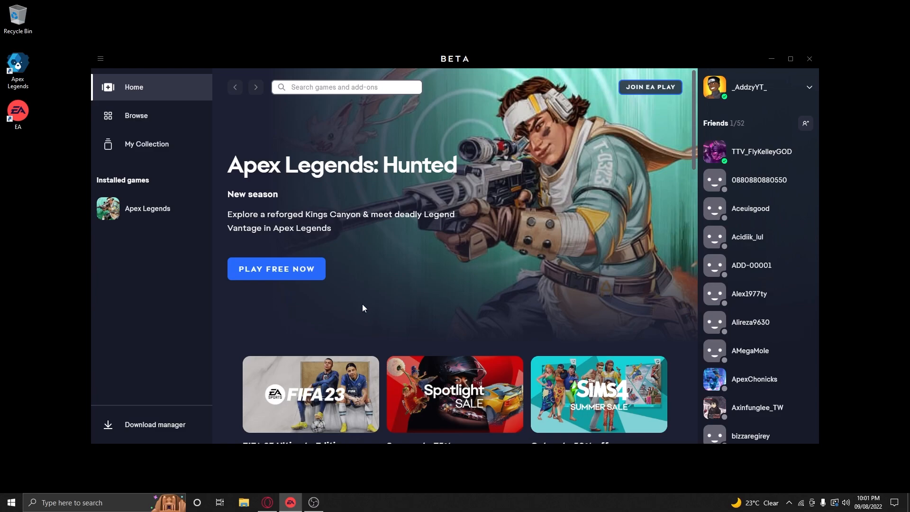
pyautogui.click(148, 208)
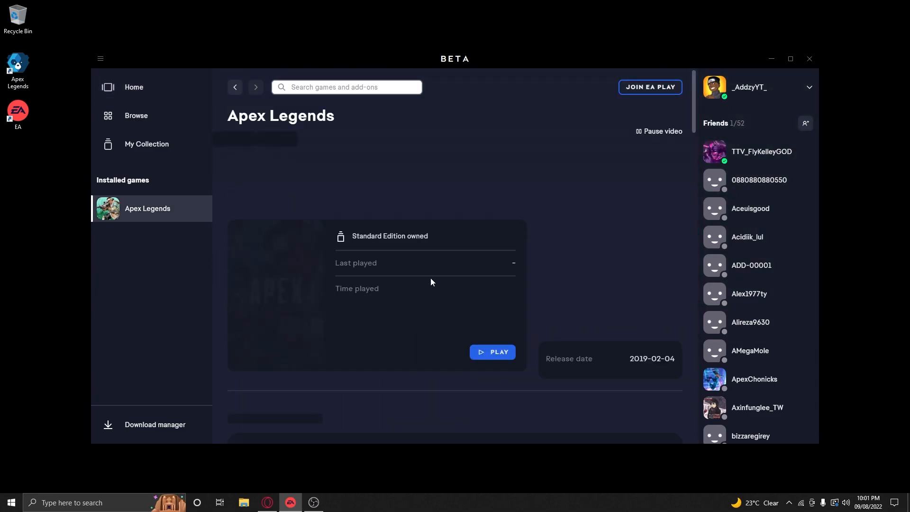
pyautogui.click(492, 351)
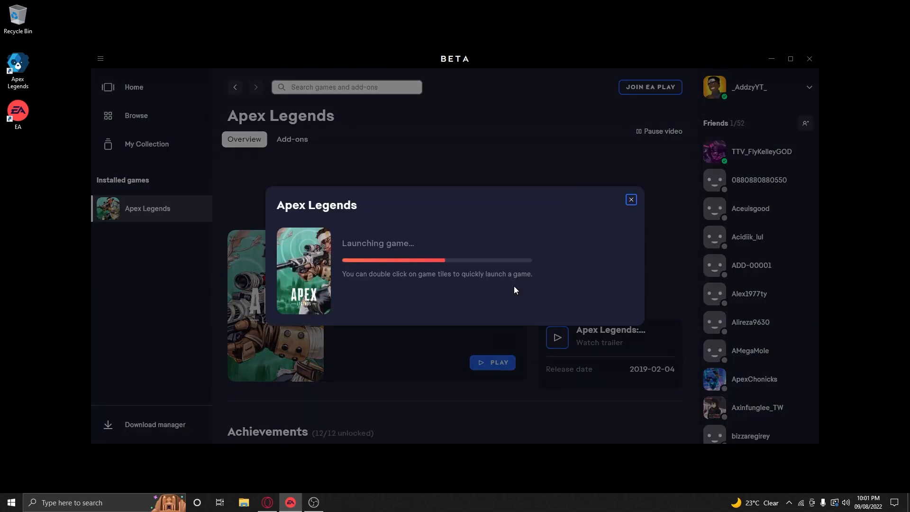